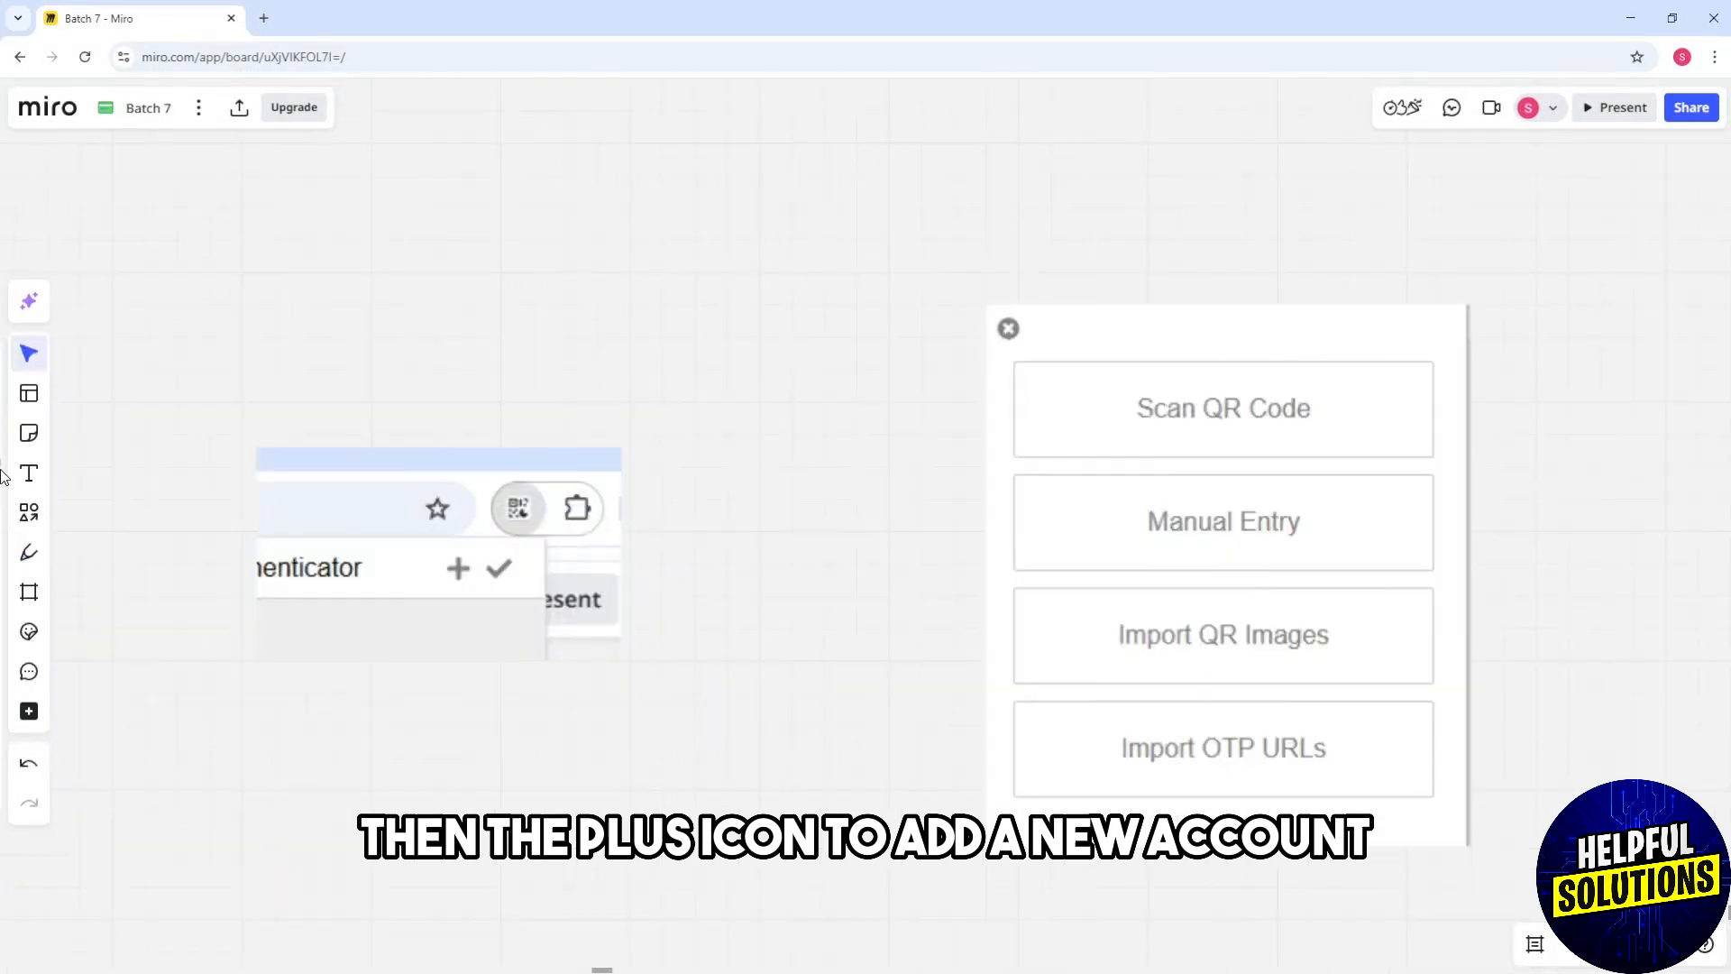
# Step: Draw a green checkmark beside the BlueStacks logo with the Pen tool
pyautogui.click(28, 551)
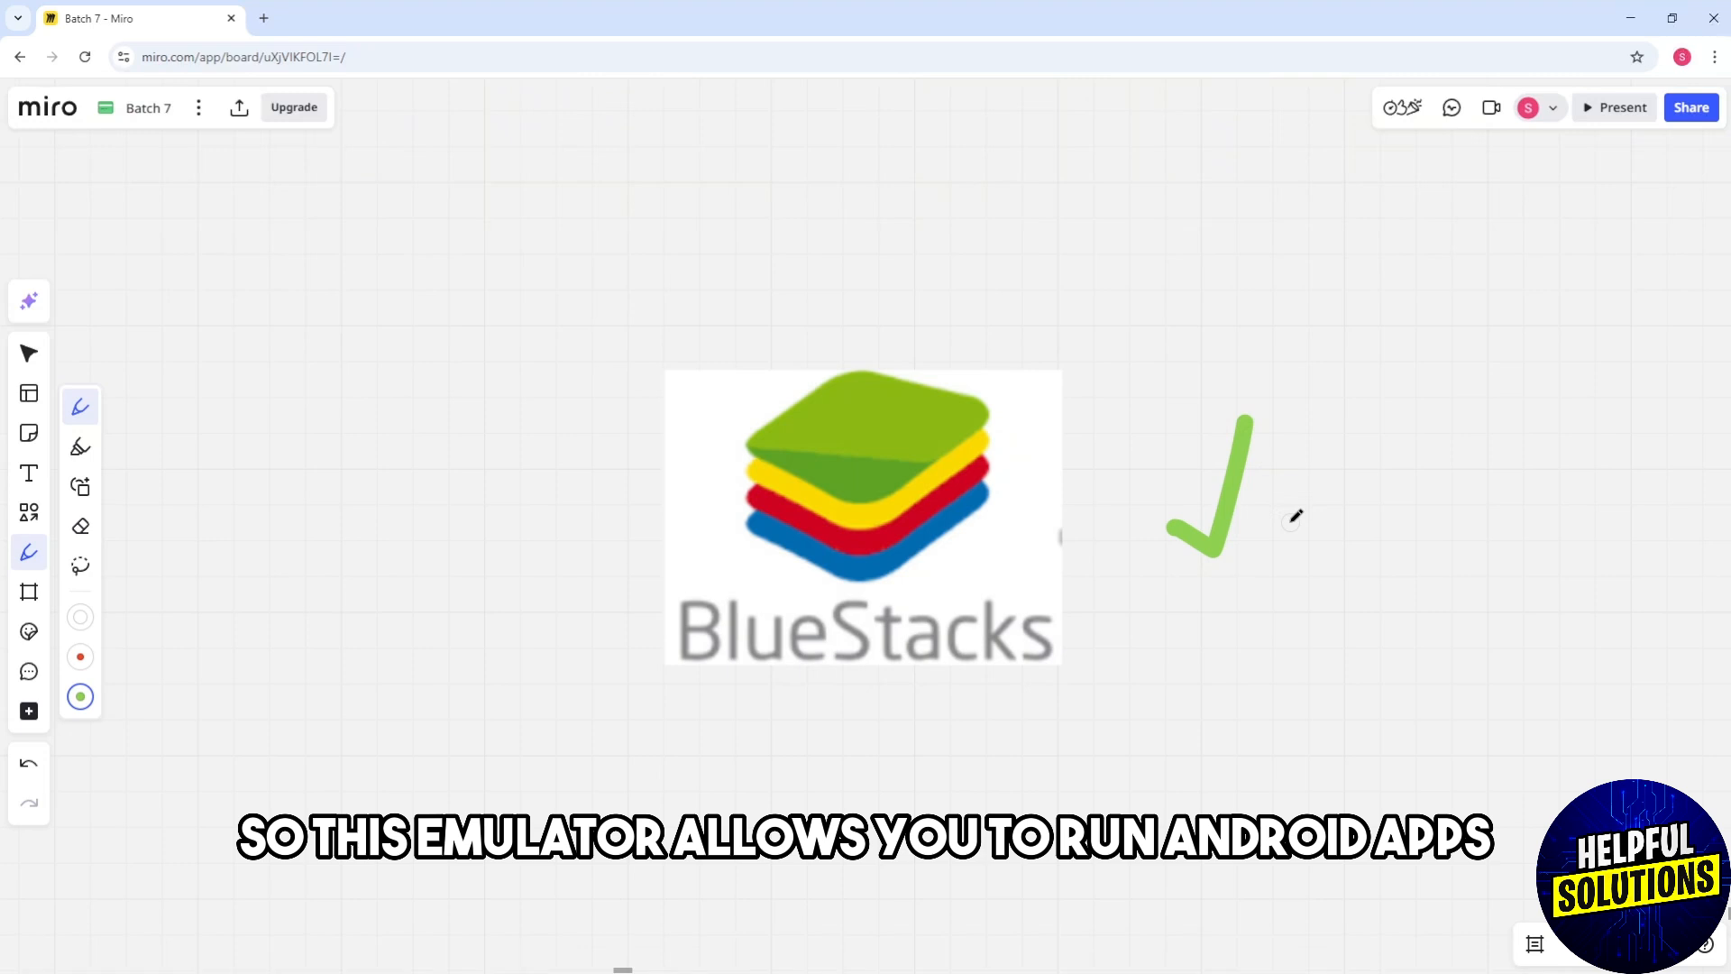
pyautogui.moveTo(1494, 739)
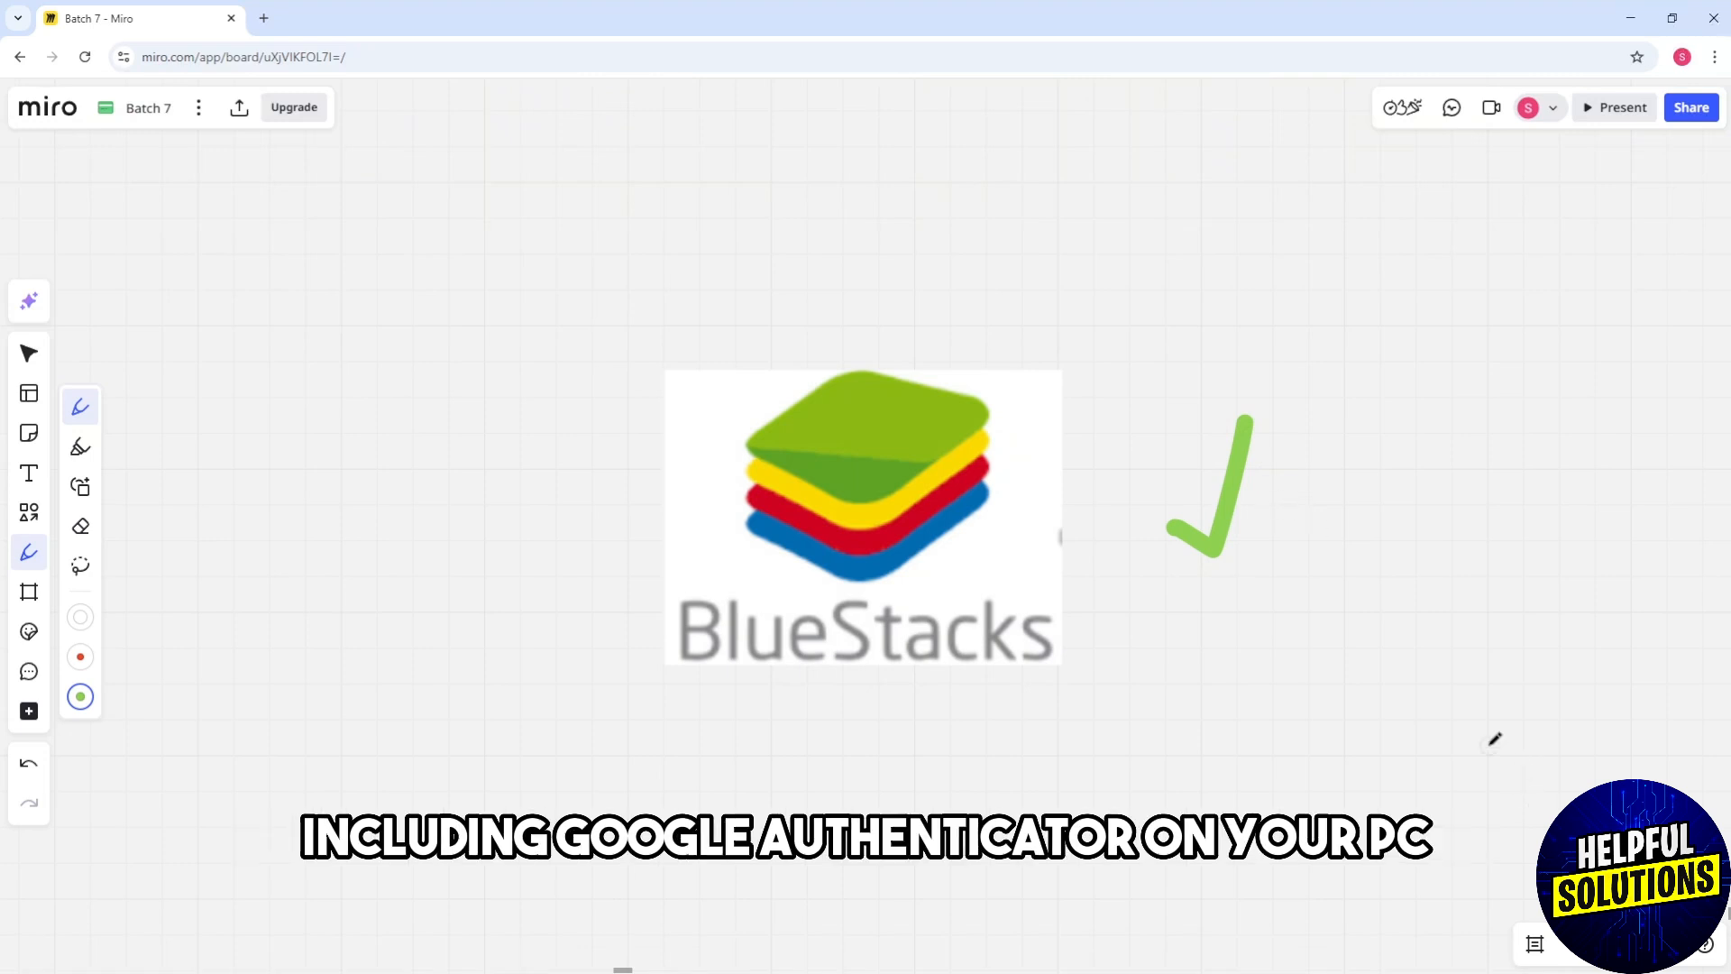